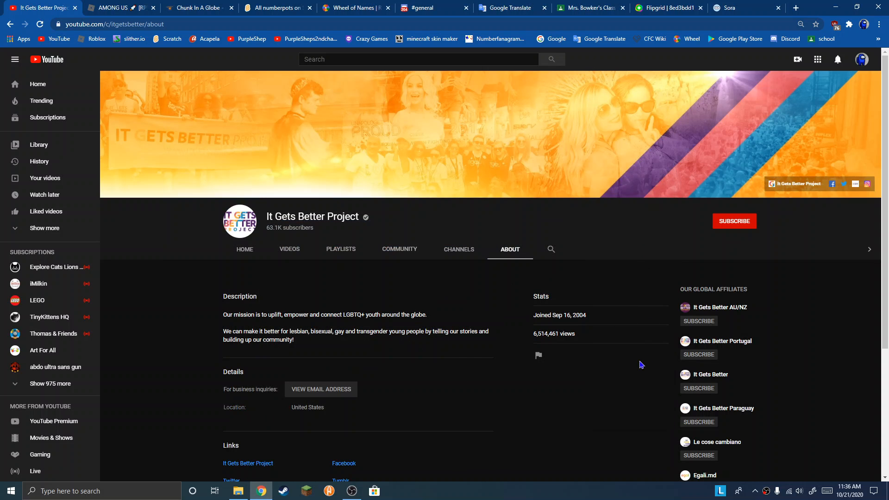
{"action": "mouse_move", "coordinate": [602, 324]}
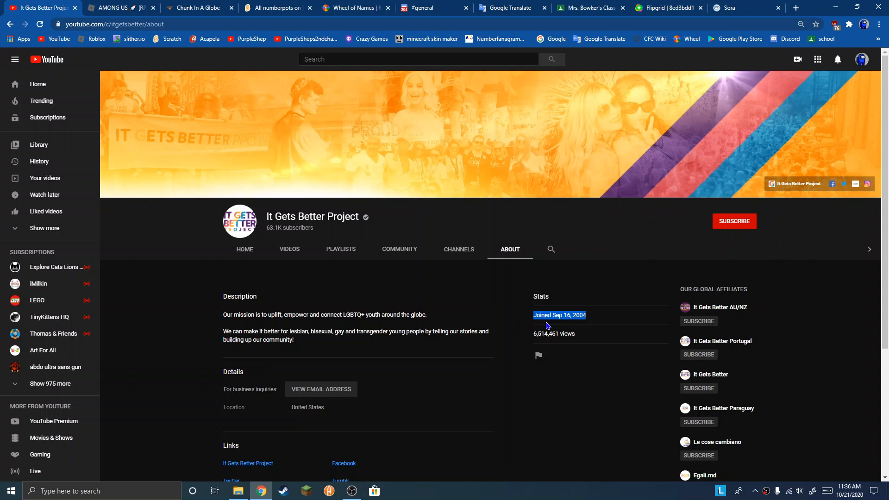
Step: Highlight the channel's 'Joined Sep 16, 2004' date on its About page
{"action": "left_click", "coordinate": [613, 320]}
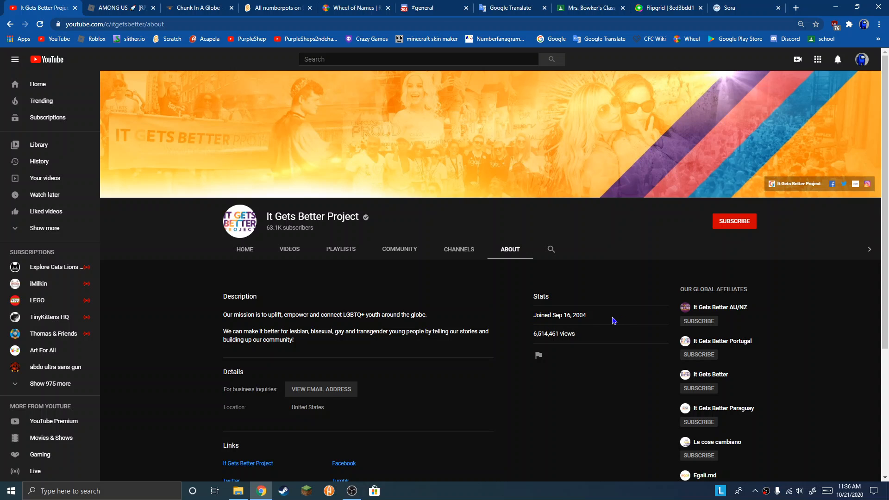
{"action": "mouse_move", "coordinate": [614, 405]}
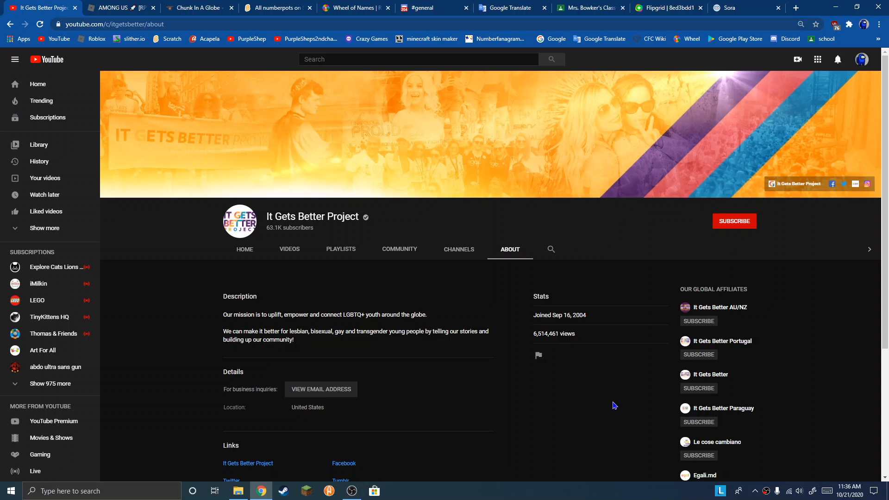
{"action": "mouse_move", "coordinate": [604, 404]}
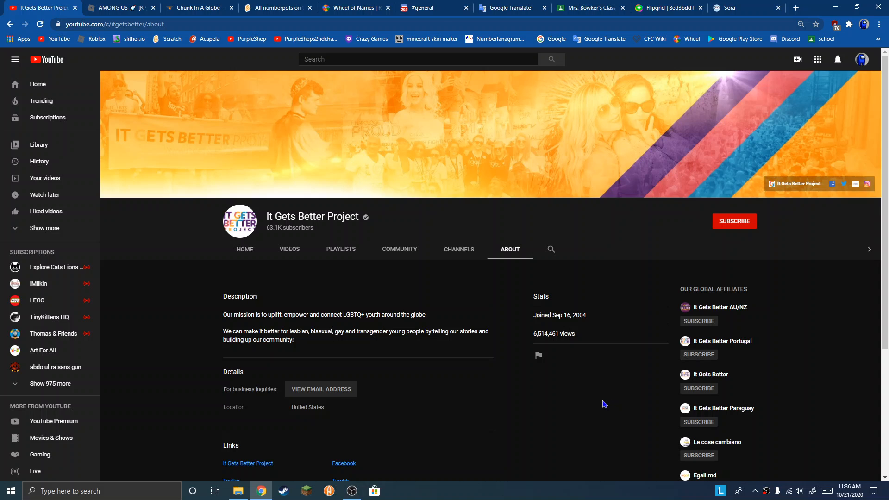
{"action": "mouse_move", "coordinate": [588, 325]}
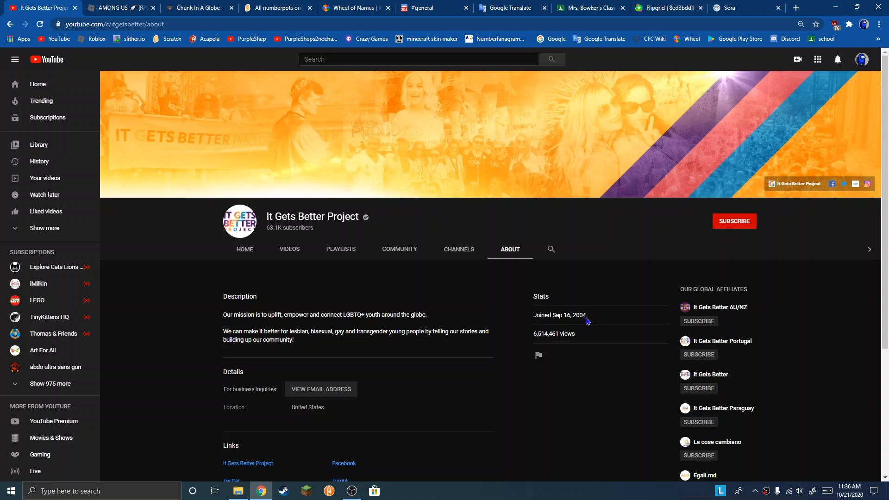
{"action": "left_click_drag", "start_coordinate": [544, 315], "coordinate": [586, 315]}
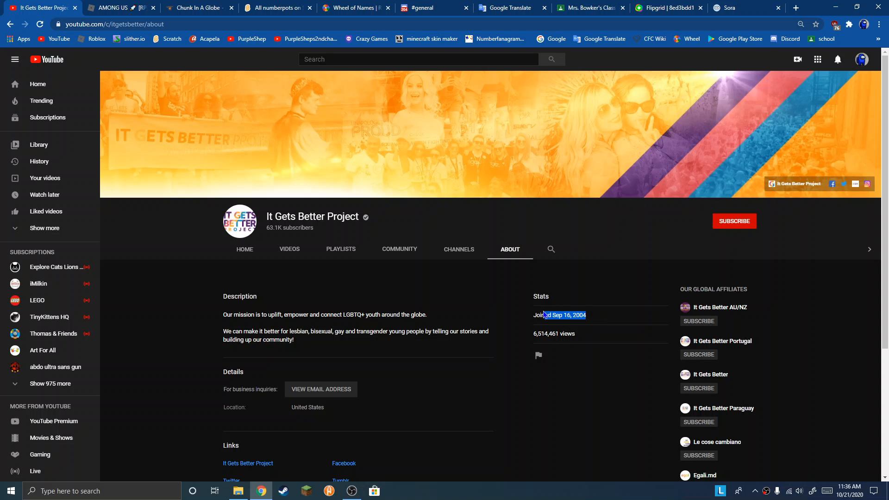
{"action": "left_click", "coordinate": [593, 351]}
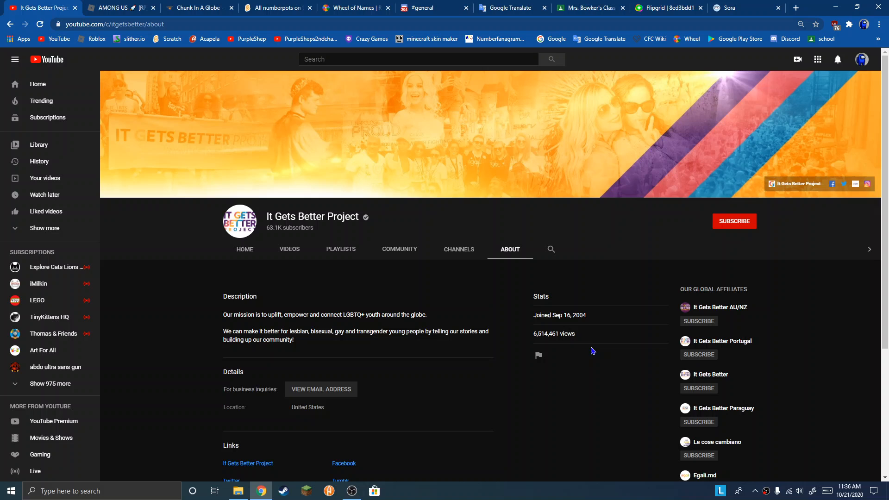
{"action": "mouse_move", "coordinate": [607, 372]}
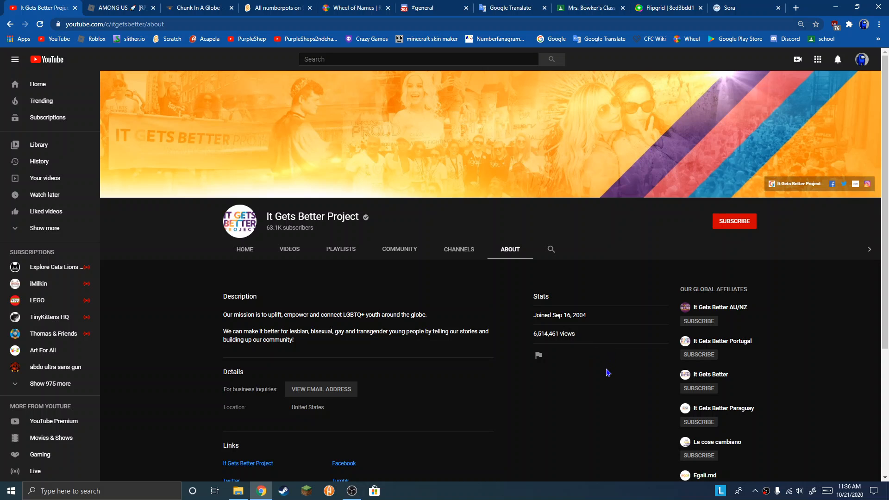
Step: Search Google for 'when was youtube released' and highlight the December 15, 2005 answer
{"action": "left_click", "coordinate": [798, 7]}
{"action": "type", "text": "when was youtube releas"}
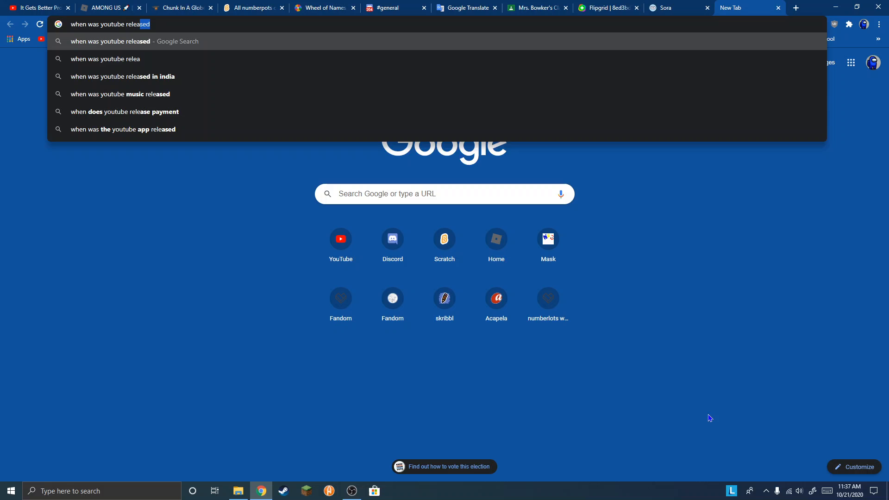
{"action": "key", "text": "Enter"}
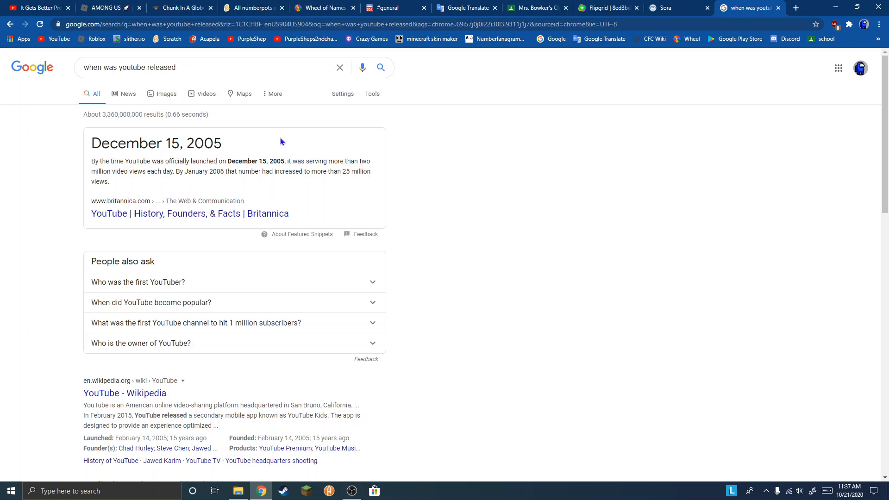
{"action": "double_click", "coordinate": [139, 143]}
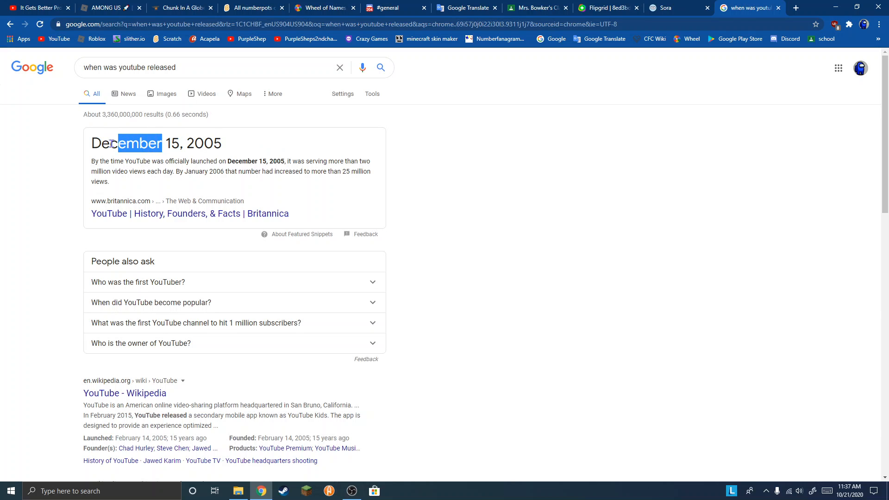
{"action": "double_click", "coordinate": [111, 144]}
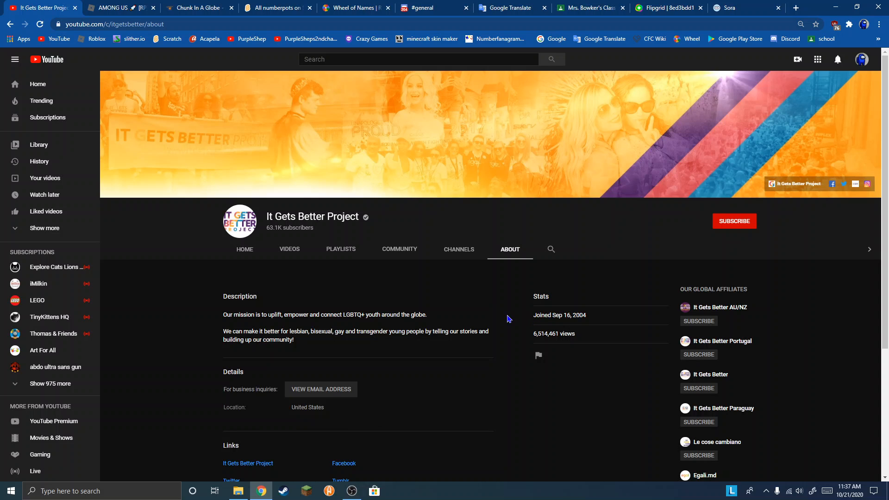
{"action": "mouse_move", "coordinate": [596, 324]}
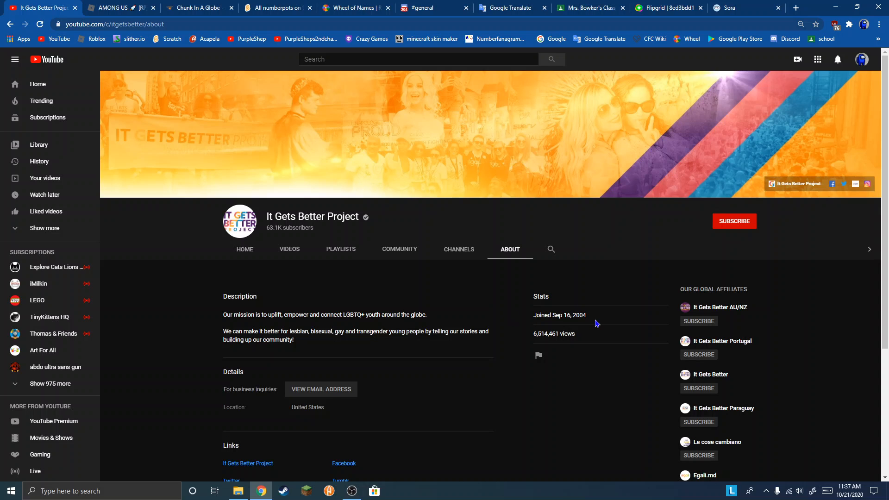
{"action": "mouse_move", "coordinate": [515, 317]}
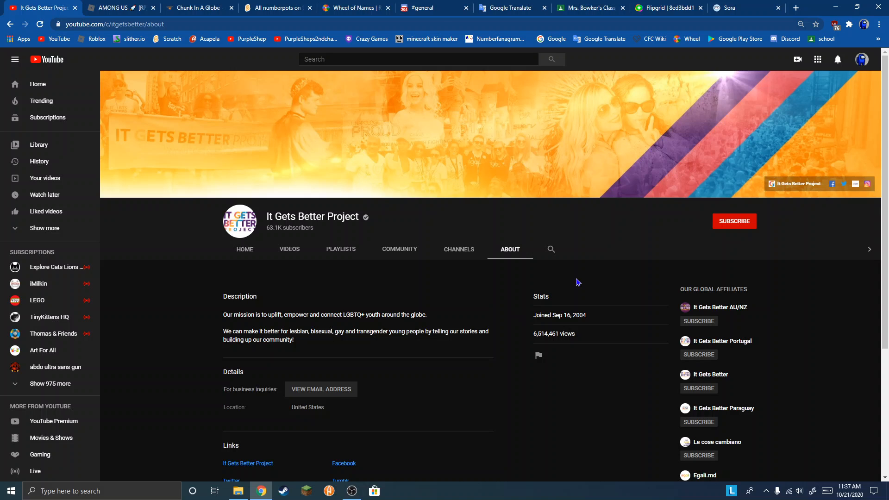
{"action": "mouse_move", "coordinate": [655, 220]}
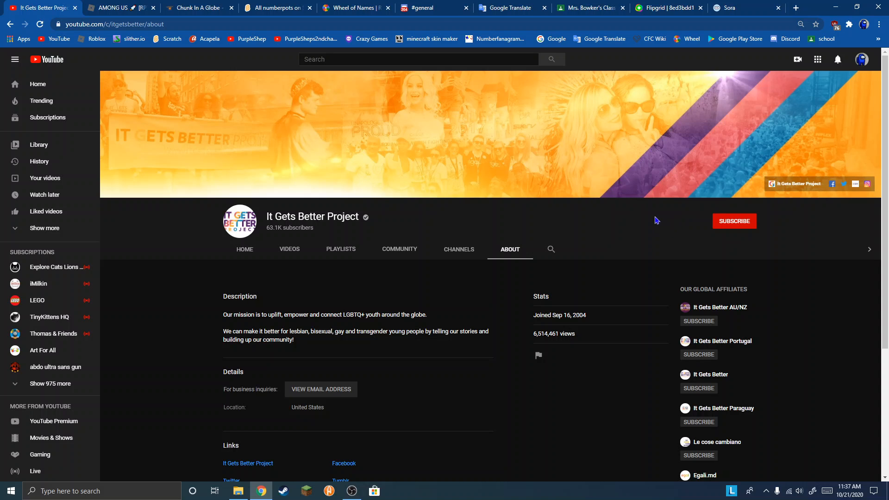
{"action": "mouse_move", "coordinate": [635, 217]}
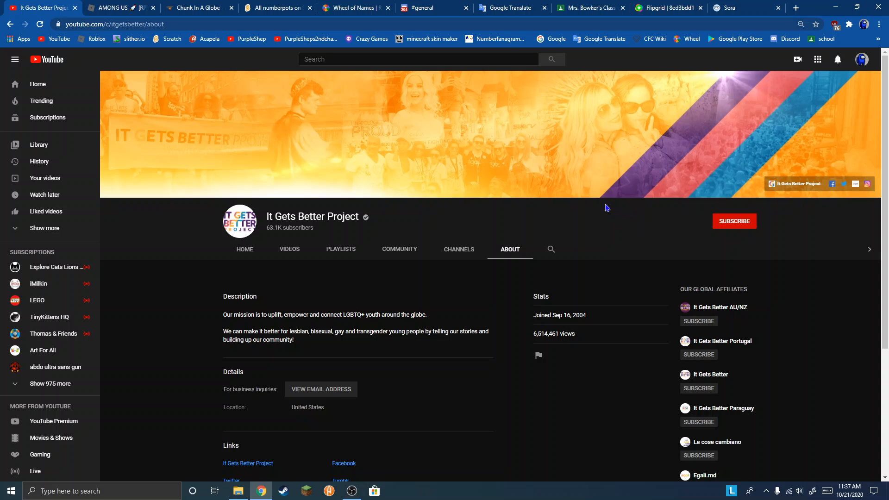
{"action": "mouse_move", "coordinate": [630, 215]}
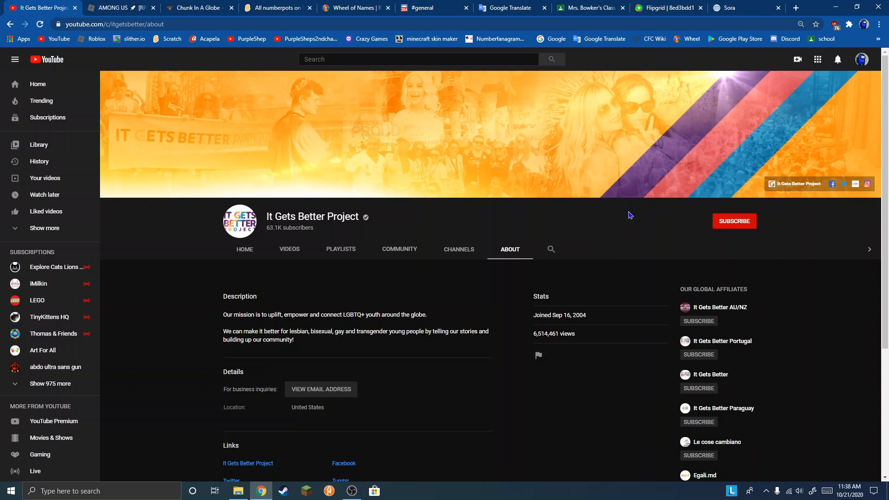
{"action": "mouse_move", "coordinate": [602, 317]}
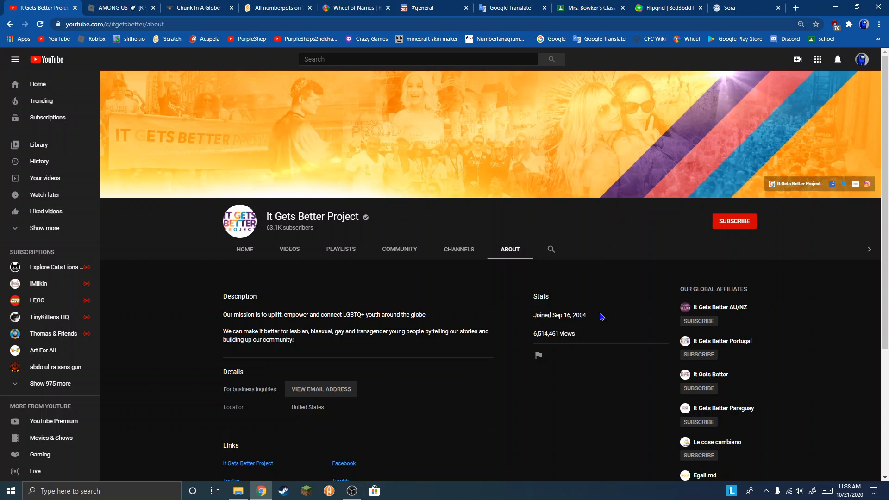
{"action": "mouse_move", "coordinate": [595, 315]}
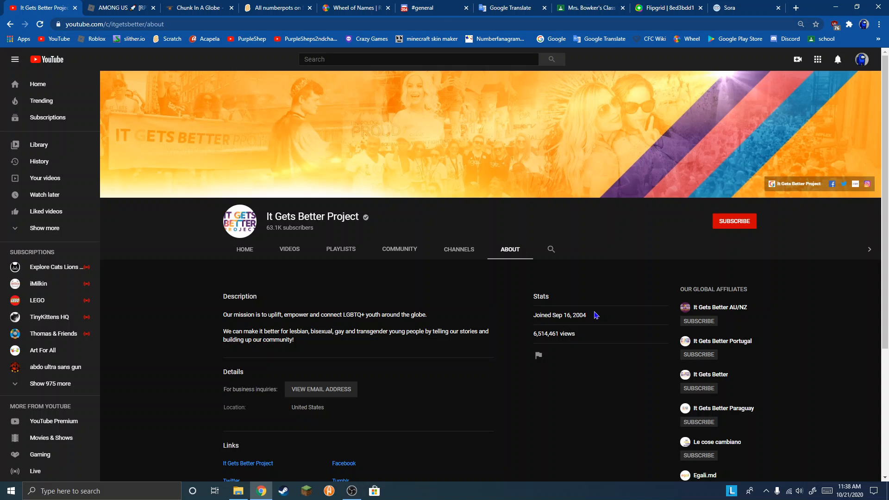
{"action": "mouse_move", "coordinate": [303, 306]}
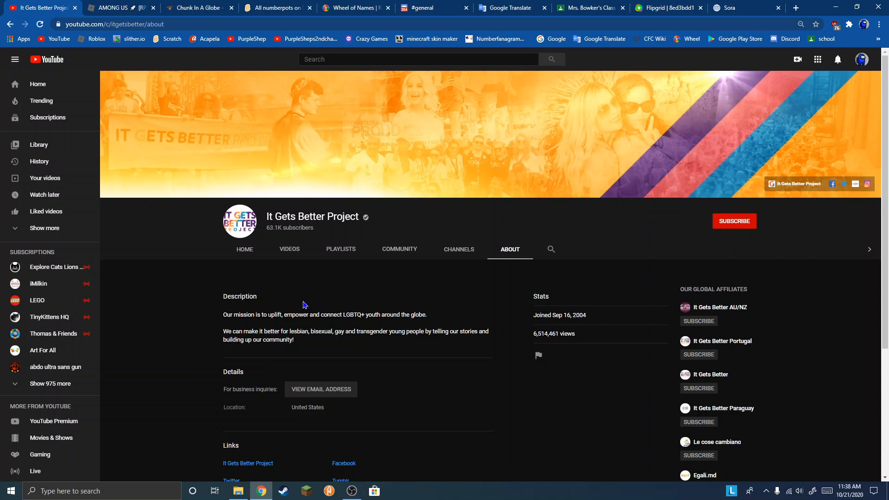
{"action": "mouse_move", "coordinate": [272, 304]}
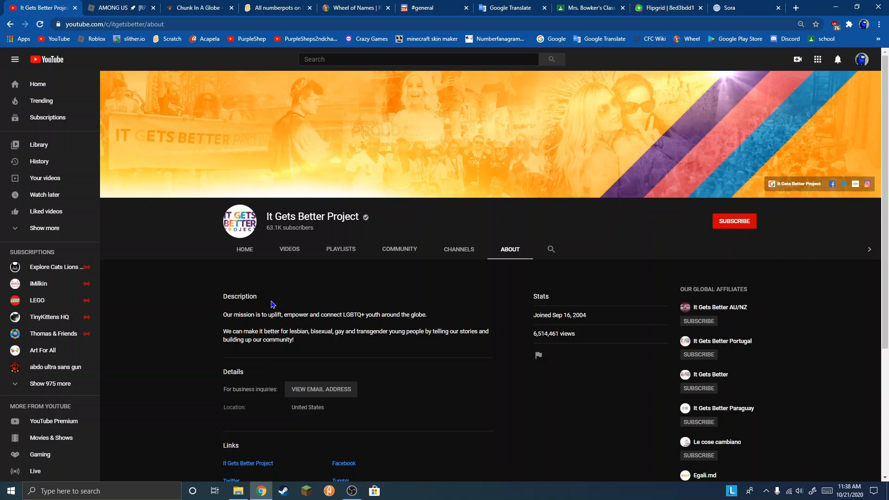
{"action": "mouse_move", "coordinate": [346, 307]}
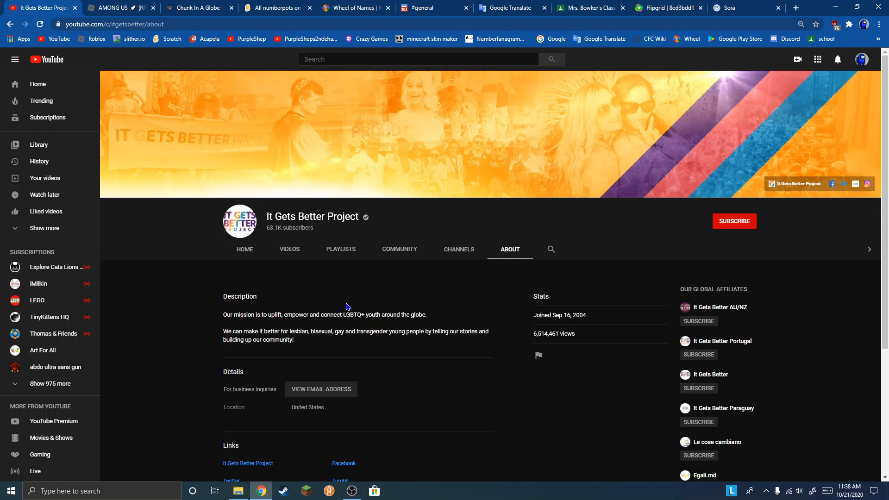
{"action": "mouse_move", "coordinate": [603, 351]}
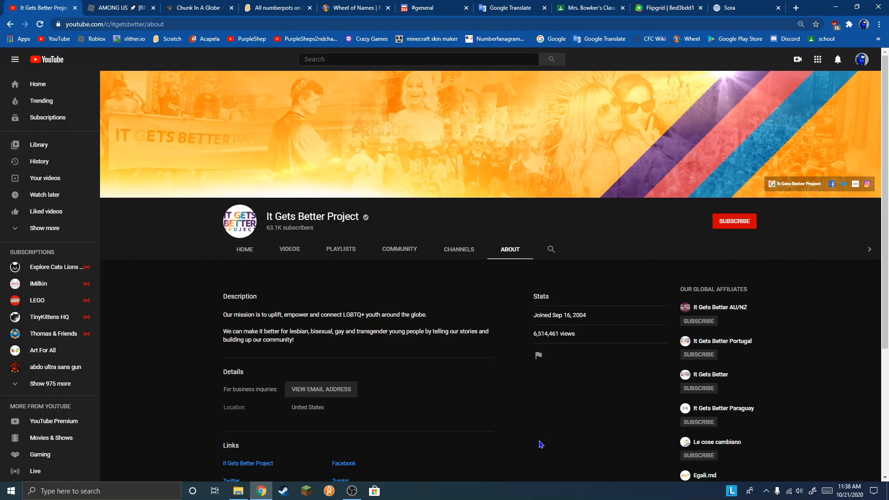
{"action": "mouse_move", "coordinate": [454, 442]}
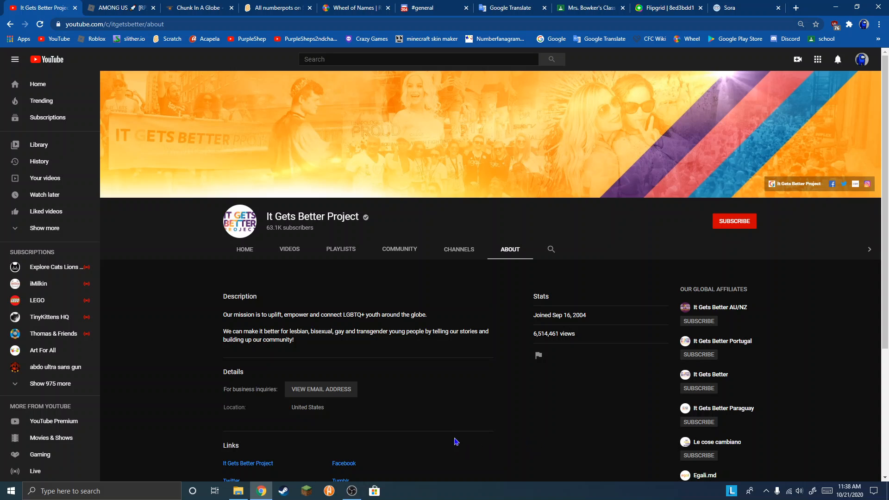
{"action": "mouse_move", "coordinate": [361, 479]}
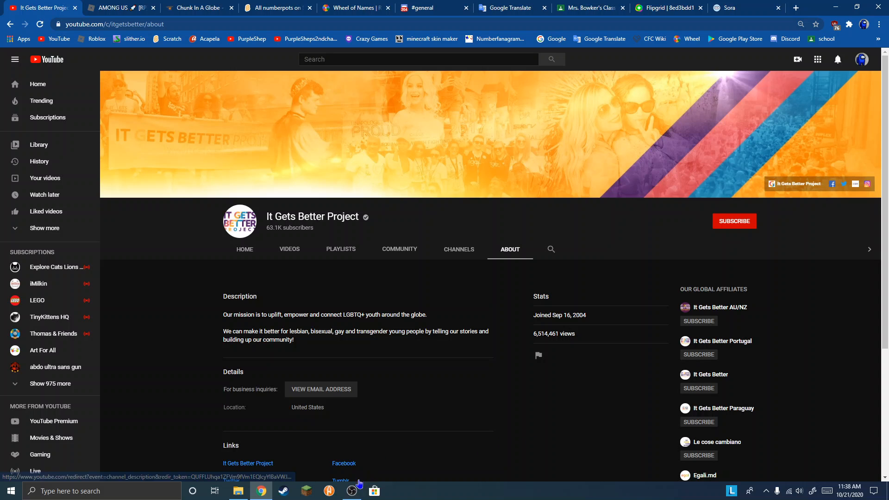
{"action": "mouse_move", "coordinate": [559, 430]}
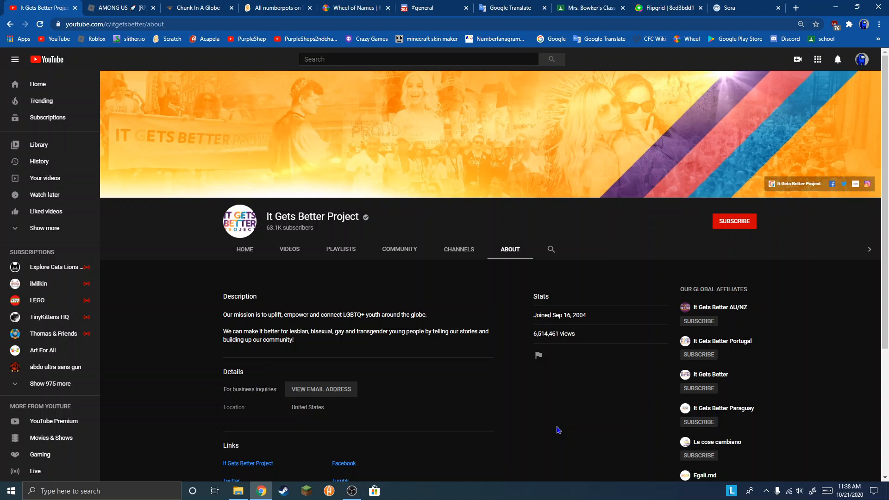
{"action": "mouse_move", "coordinate": [533, 428]}
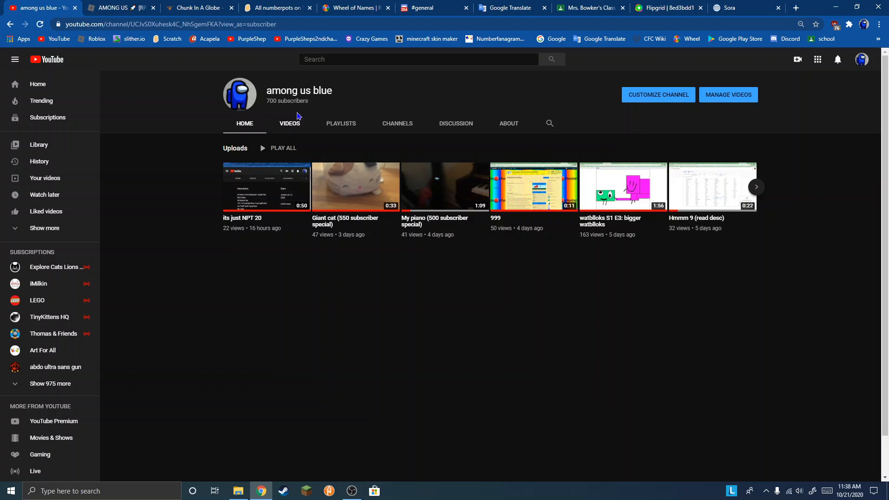
Step: Check among us blue's Aug 3, 2017 join date, then play its video 'Meet the number blocks'
{"action": "left_click", "coordinate": [508, 123]}
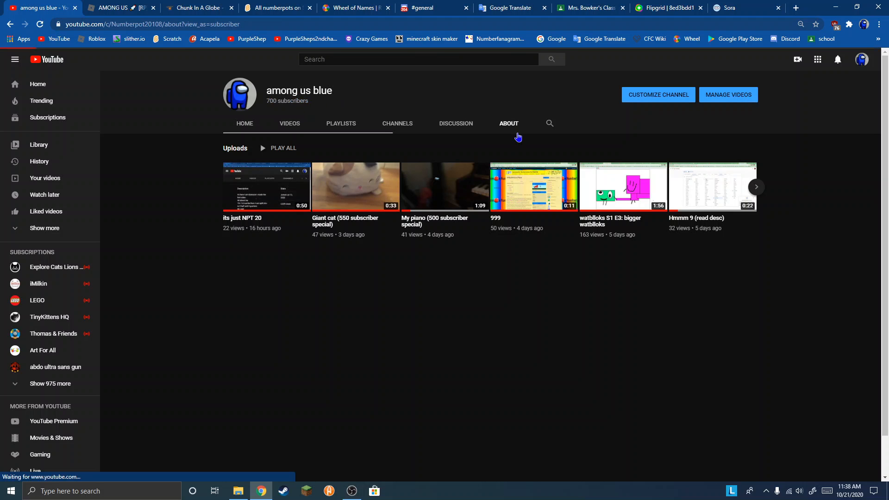
{"action": "left_click", "coordinate": [509, 123]}
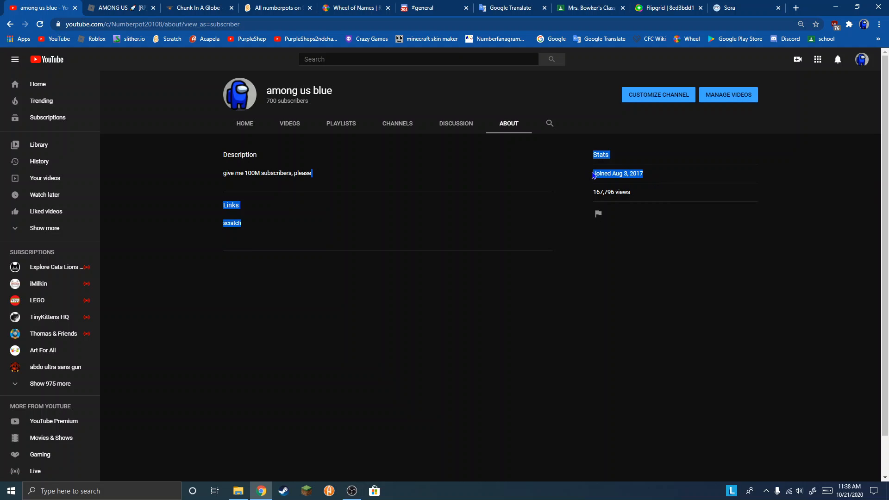
{"action": "left_click", "coordinate": [288, 123]}
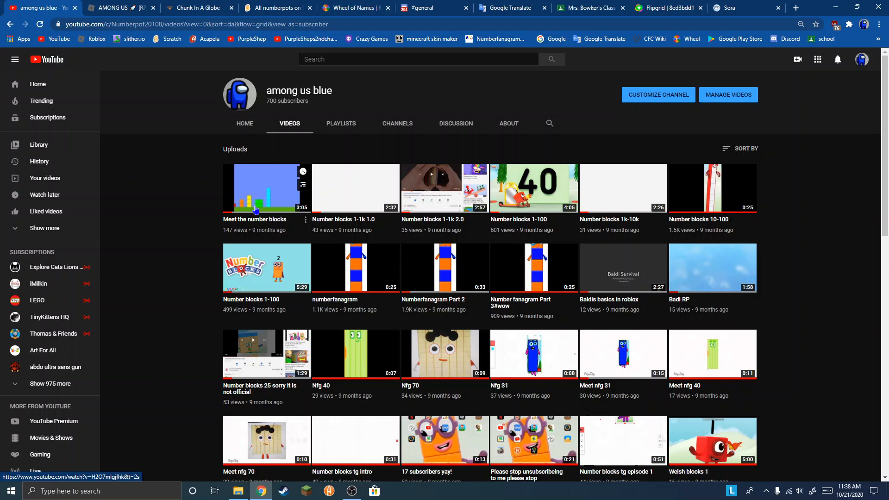
{"action": "left_click", "coordinate": [255, 189]}
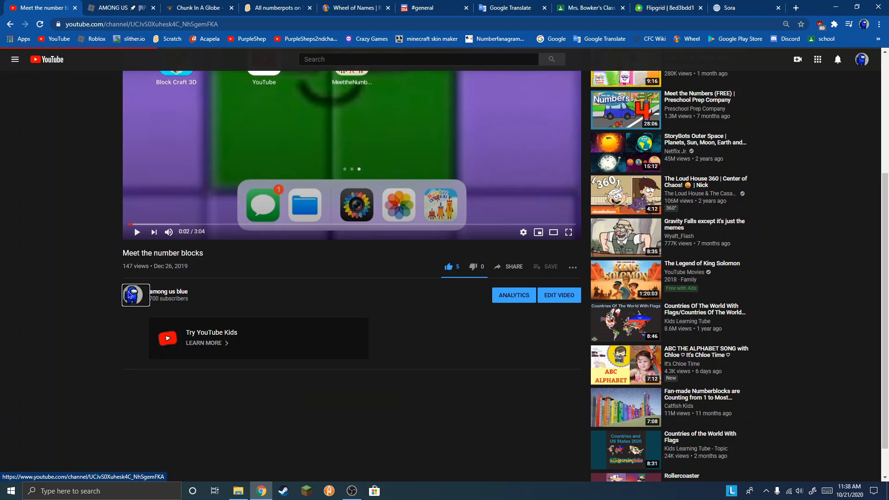
Step: Return from the video to the among us blue channel home page with its recent uploads
{"action": "left_click", "coordinate": [135, 295]}
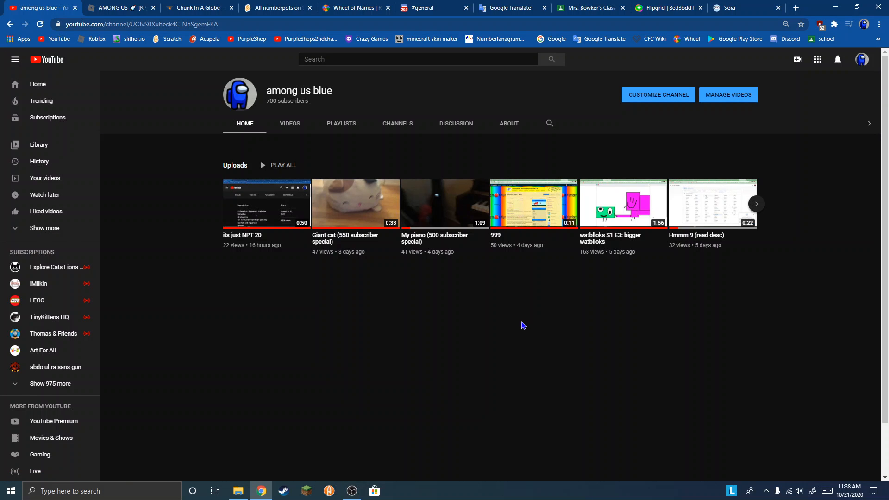
{"action": "mouse_move", "coordinate": [505, 319]}
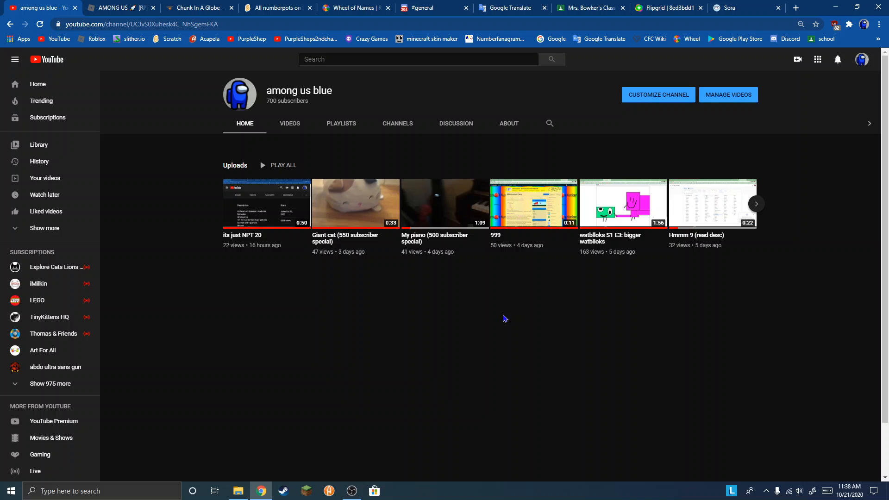
{"action": "mouse_move", "coordinate": [496, 315]}
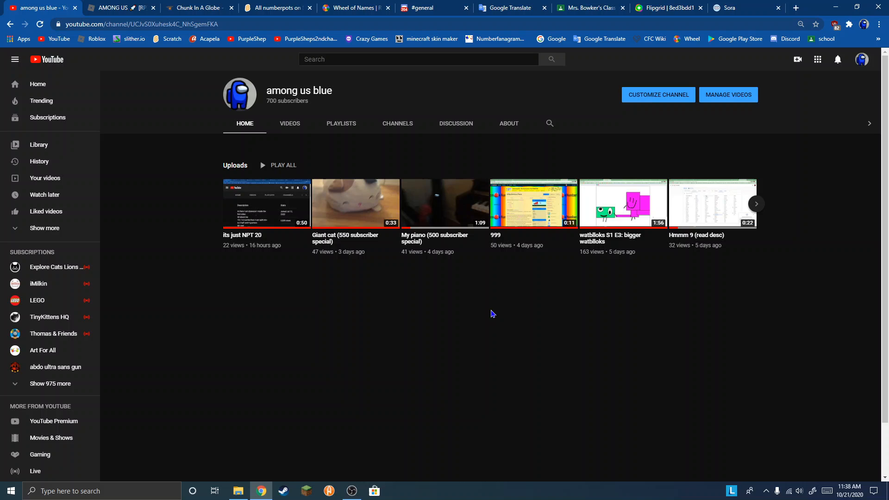
{"action": "mouse_move", "coordinate": [489, 313]}
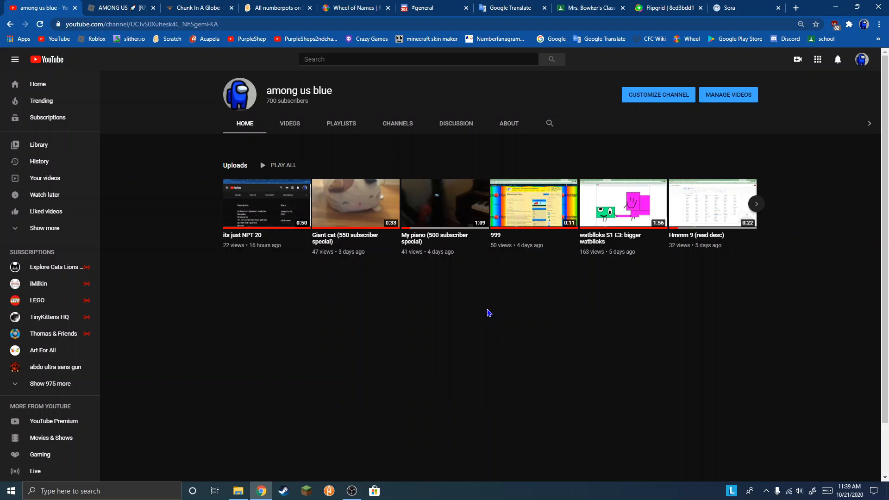
{"action": "left_click", "coordinate": [352, 491]}
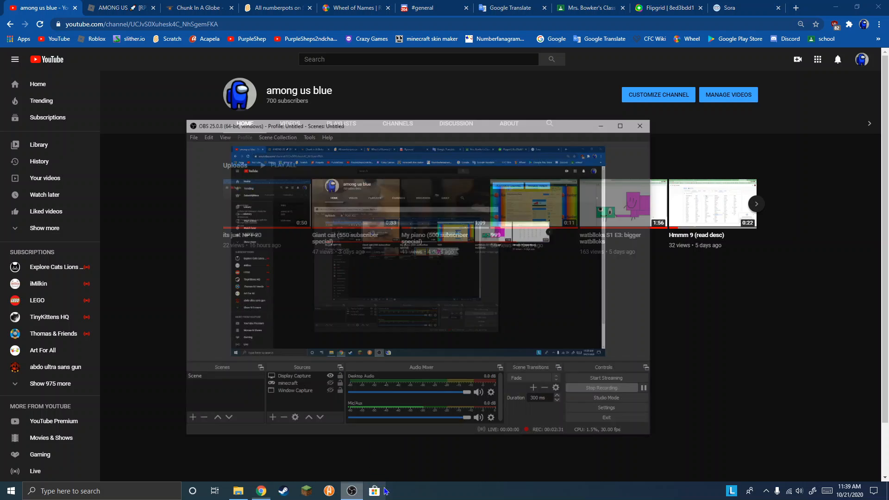